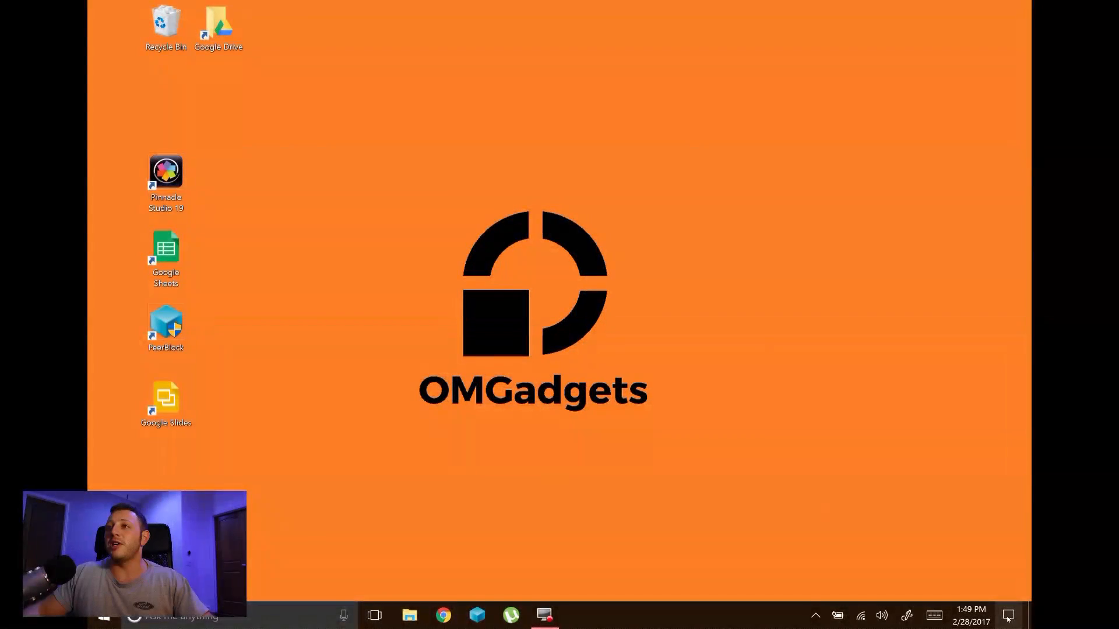
- Reach the Projecting to this PC settings from the Action Center's Connect pane
{"action": "left_click", "coordinate": [1007, 616]}
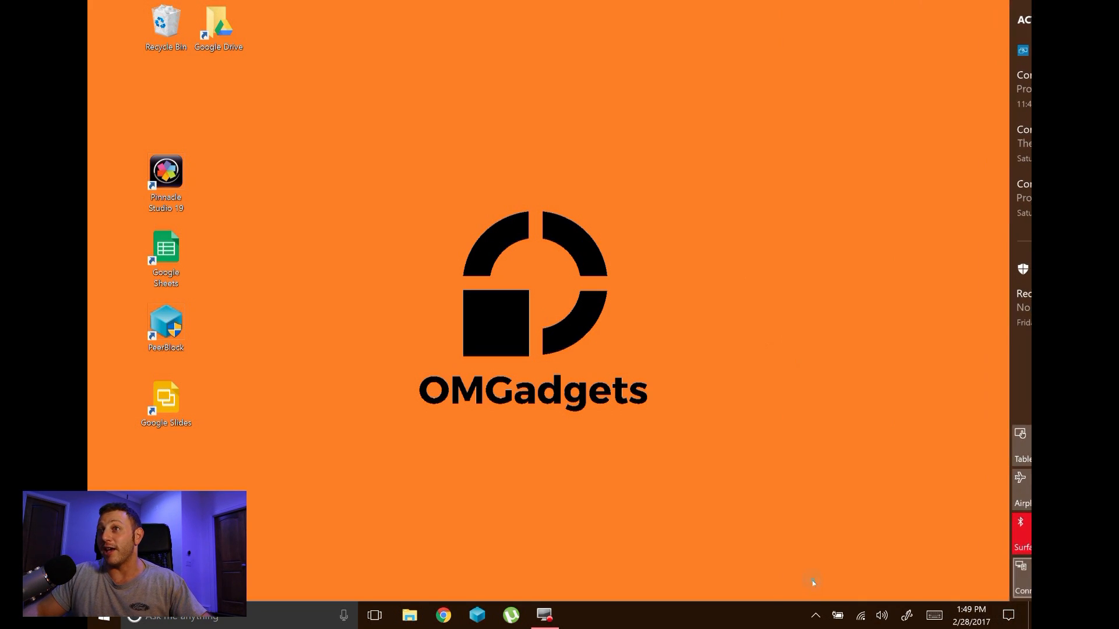
{"action": "left_click", "coordinate": [1022, 578]}
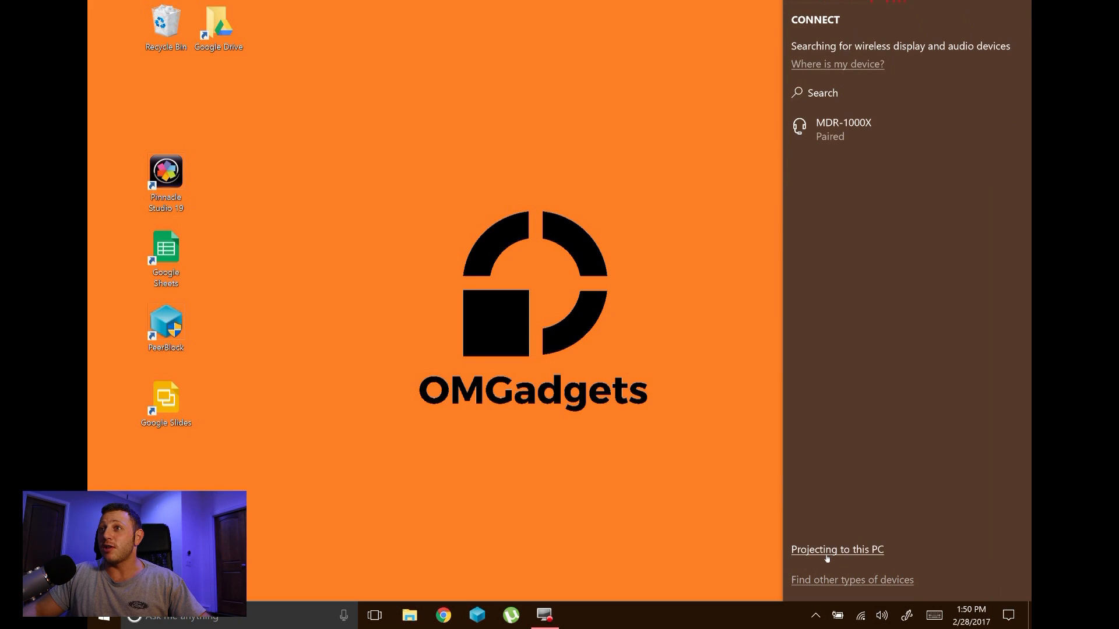
{"action": "left_click", "coordinate": [837, 549]}
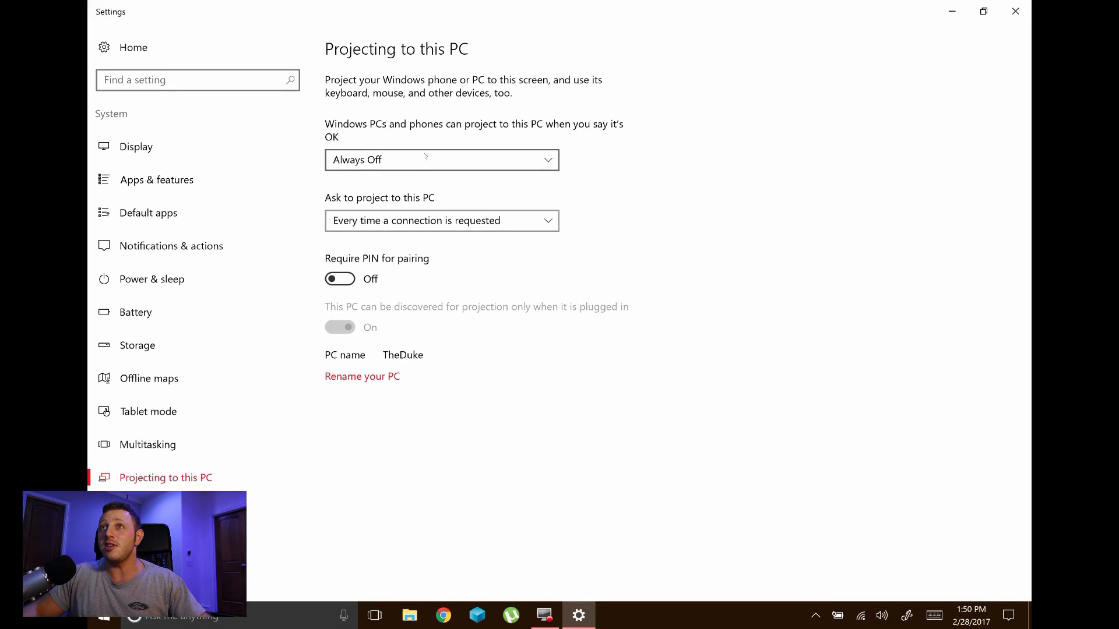
- Make this PC available everywhere for projection, asking first time only, with PIN pairing required
{"action": "left_click", "coordinate": [441, 160]}
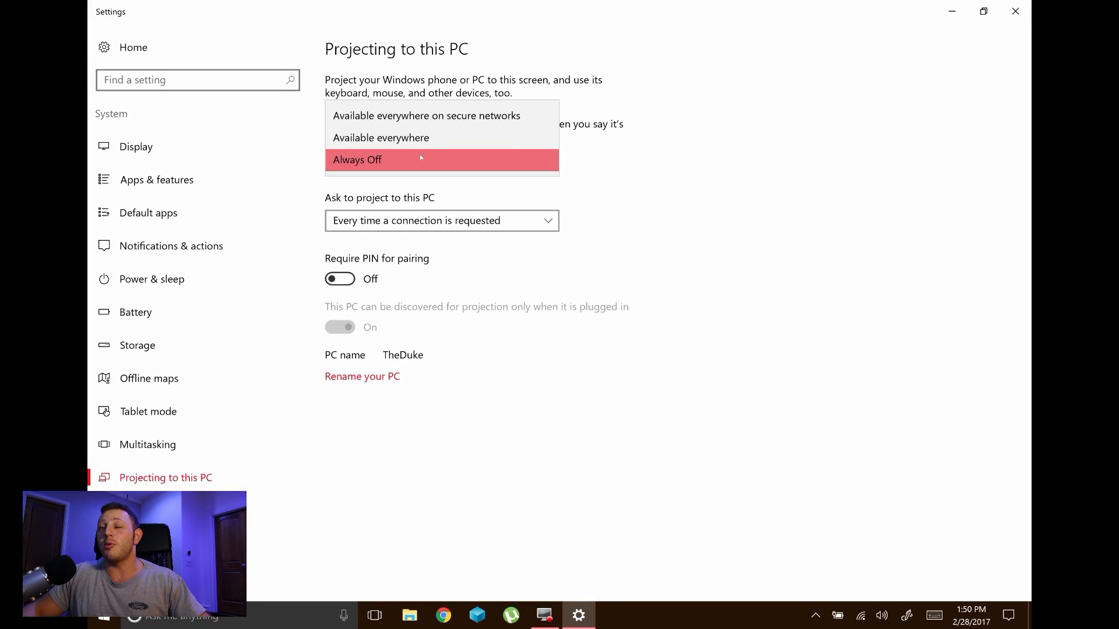
{"action": "mouse_move", "coordinate": [426, 115]}
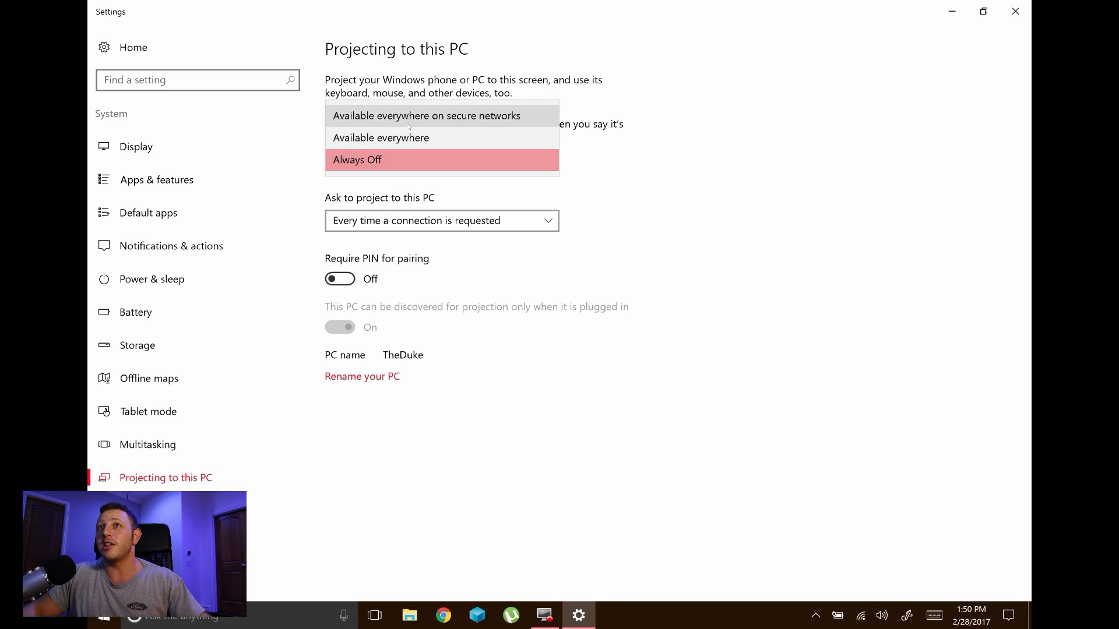
{"action": "left_click", "coordinate": [381, 137]}
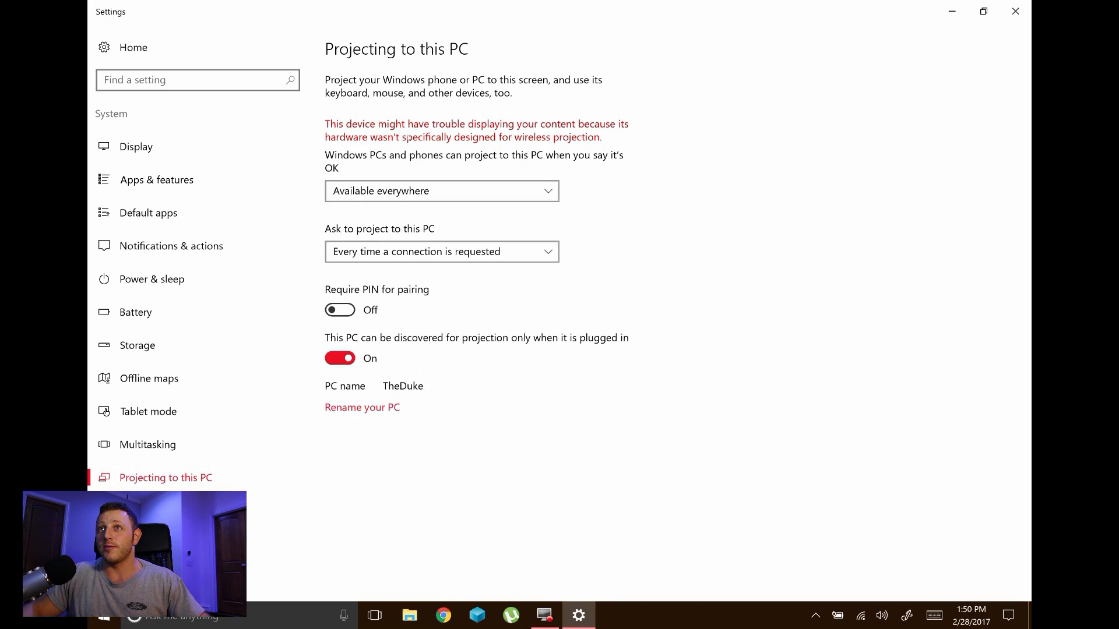
{"action": "left_click", "coordinate": [441, 252]}
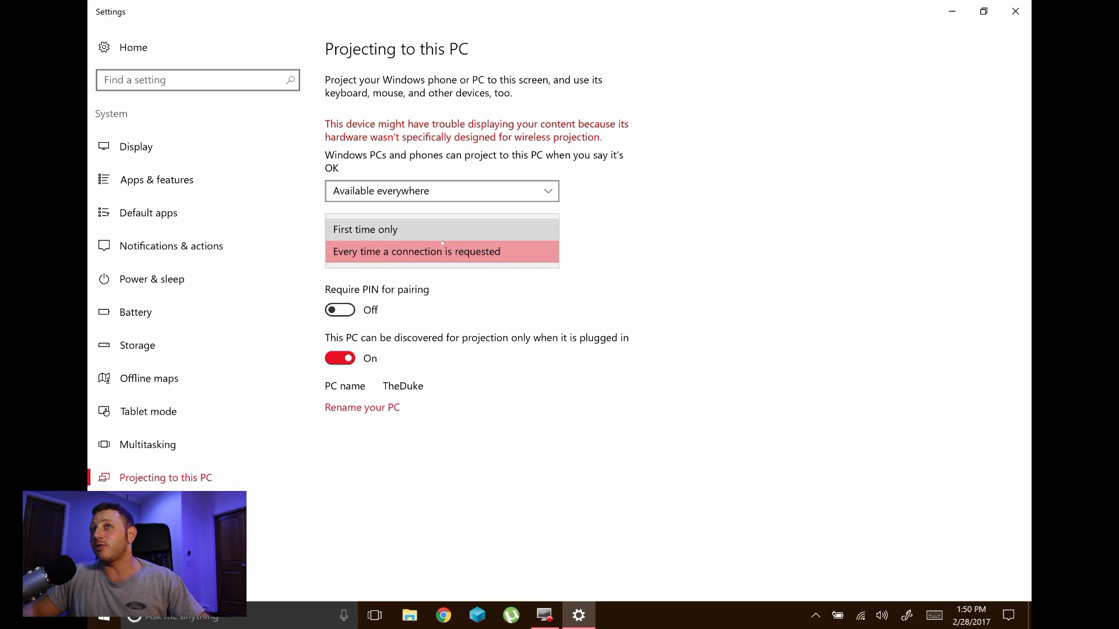
{"action": "left_click", "coordinate": [365, 229]}
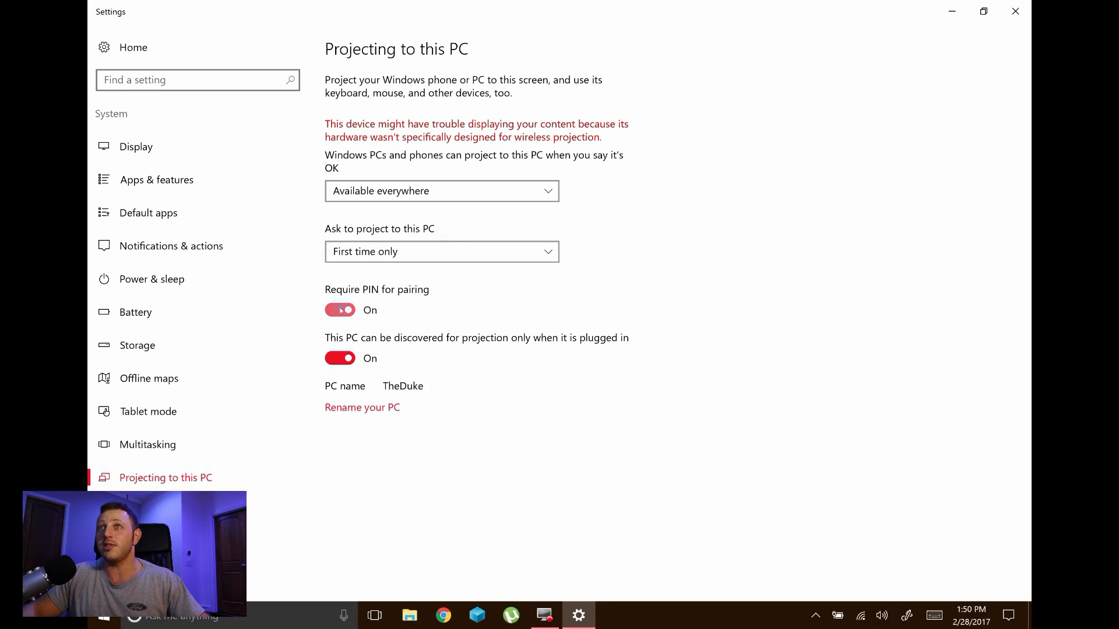
{"action": "left_click", "coordinate": [339, 310]}
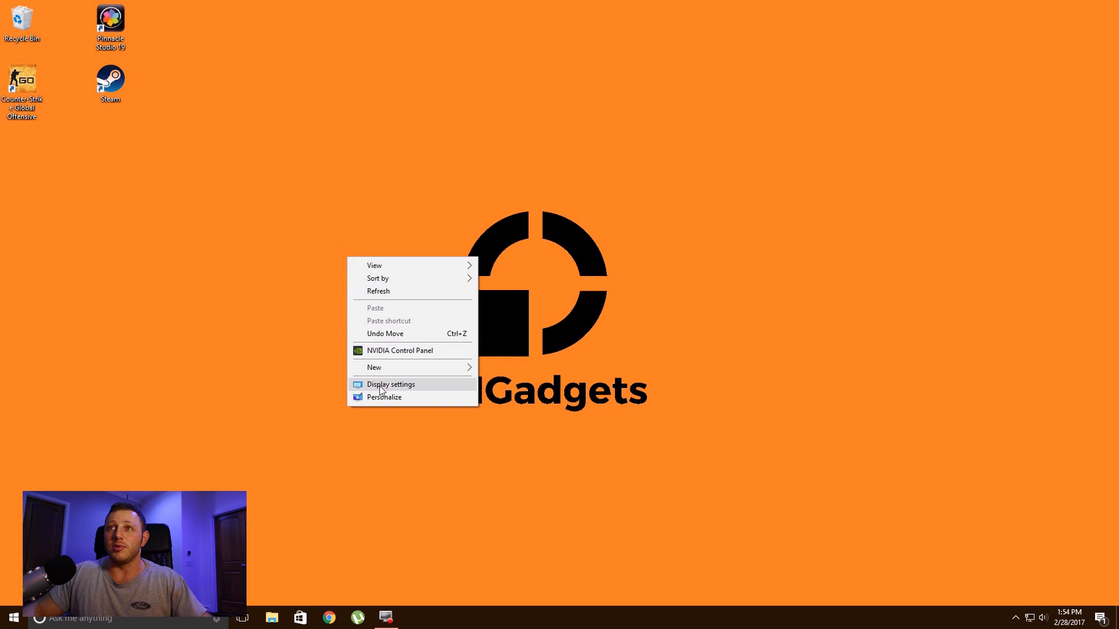
- From the other PC's Display settings, search for wireless displays so THEDUKE is listed
{"action": "left_click", "coordinate": [390, 383]}
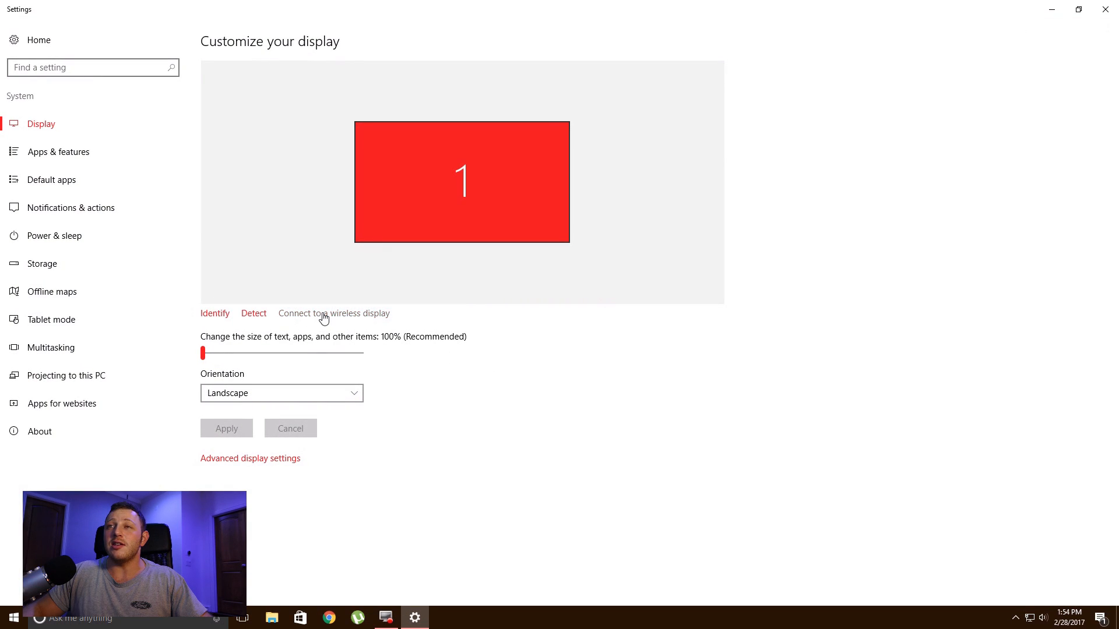
{"action": "left_click", "coordinate": [333, 313]}
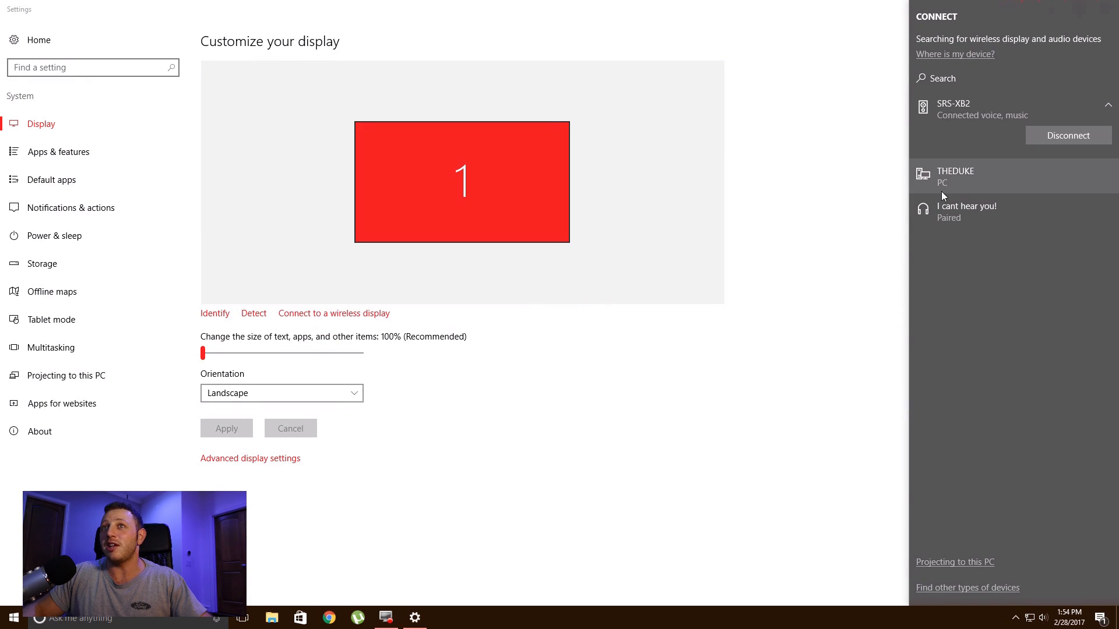
{"action": "mouse_move", "coordinate": [969, 185]}
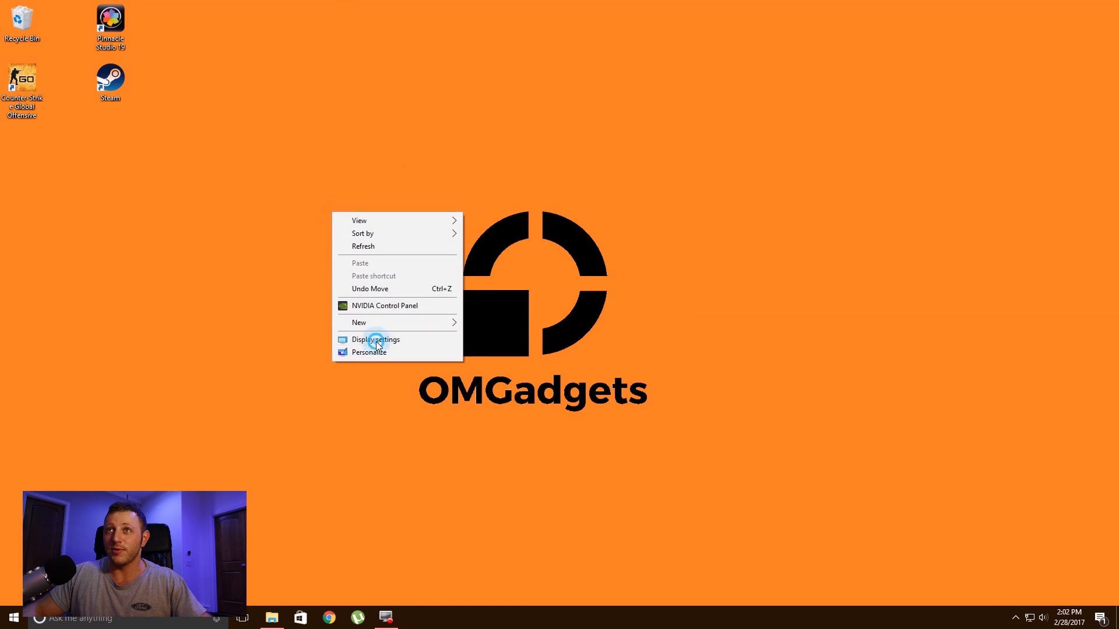
- Select Digital Output (THEDUKE) as the playback device in the Sound dialog and confirm
{"action": "left_click", "coordinate": [377, 339]}
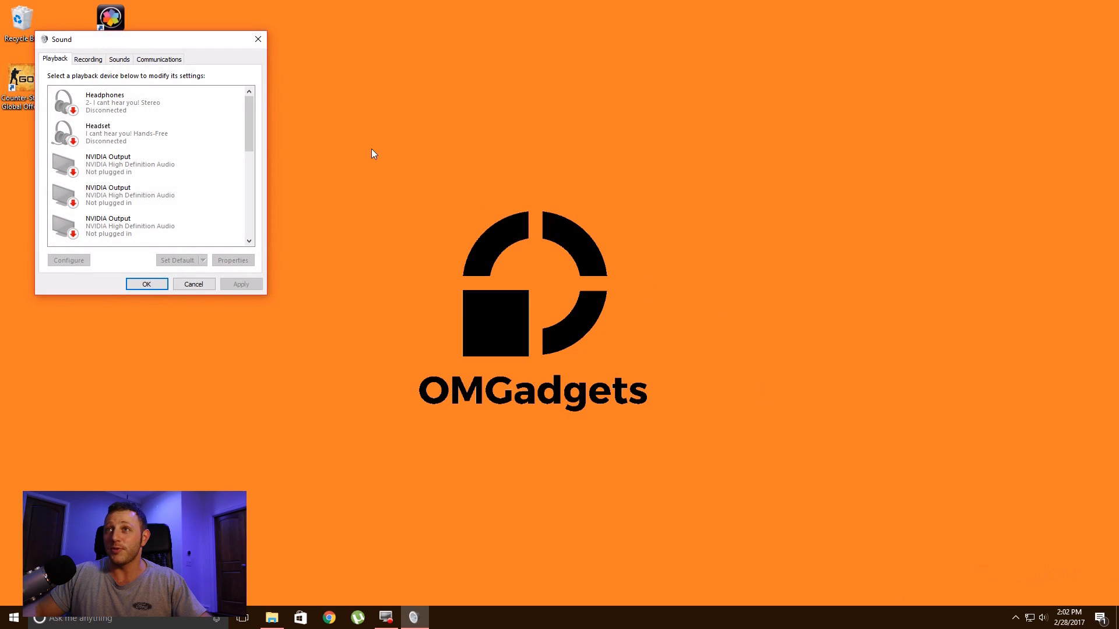
{"action": "scroll", "scroll_direction": "down", "scroll_amount": 3}
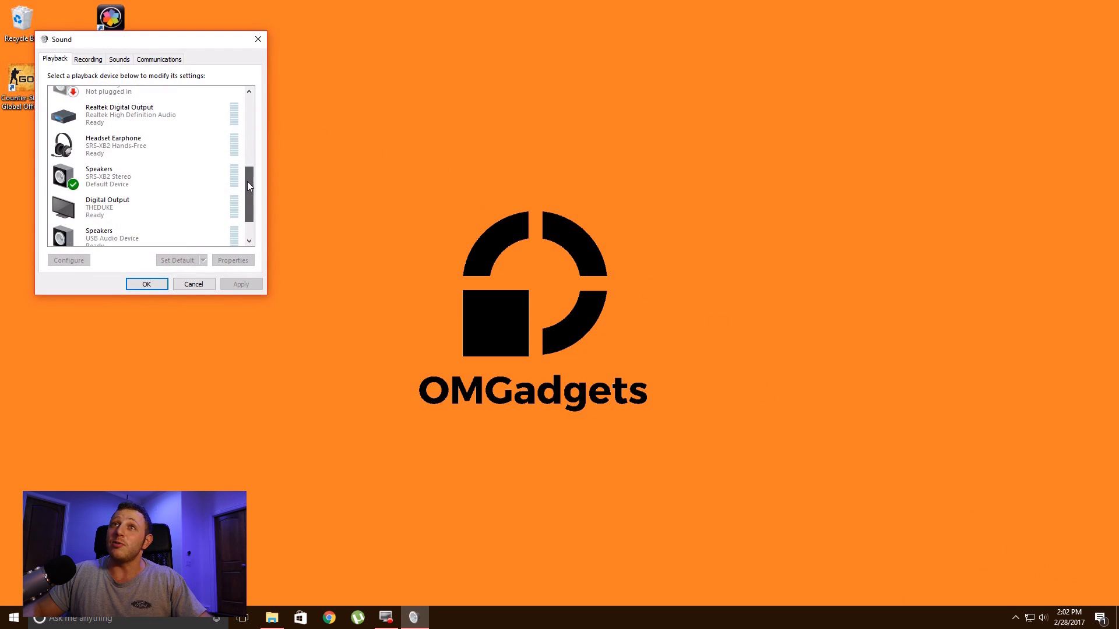
{"action": "scroll", "scroll_direction": "down", "scroll_amount": 3}
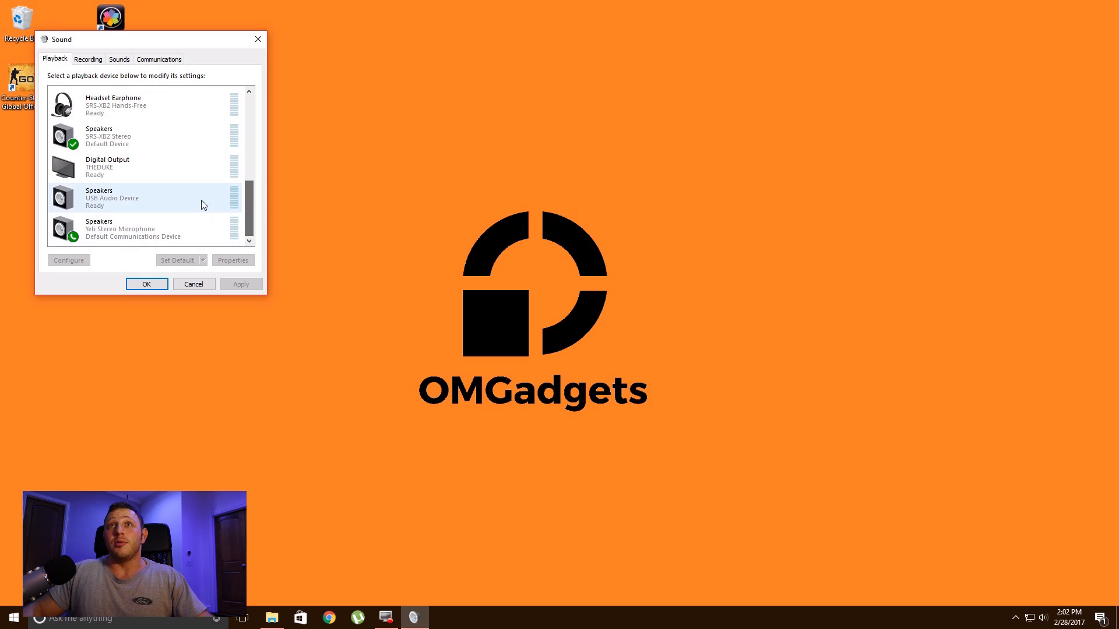
{"action": "left_click", "coordinate": [128, 166]}
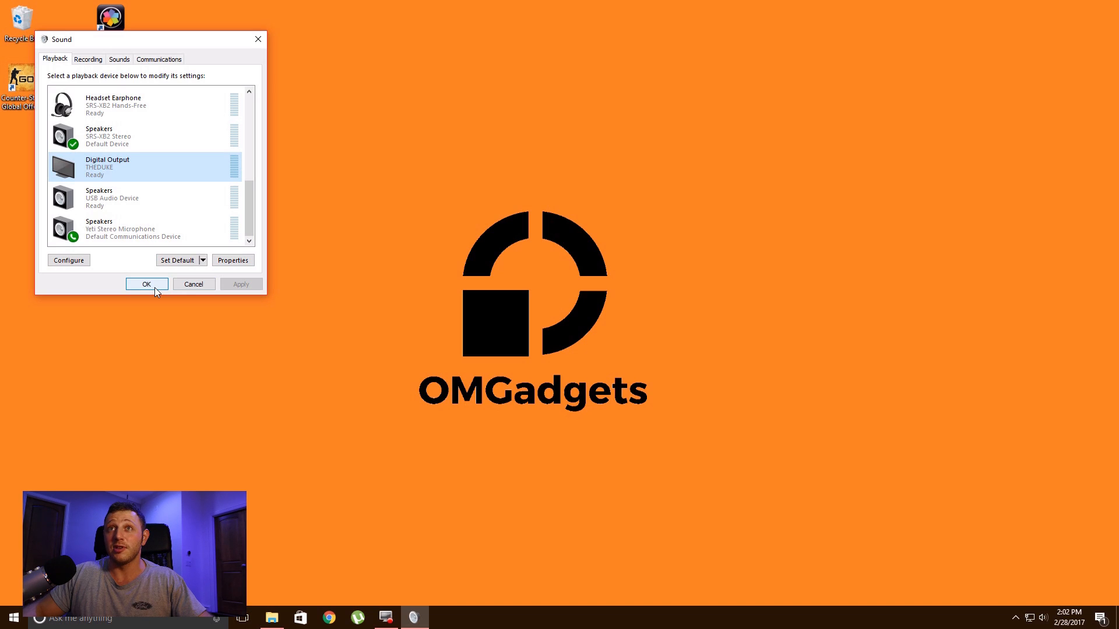
{"action": "left_click", "coordinate": [146, 284]}
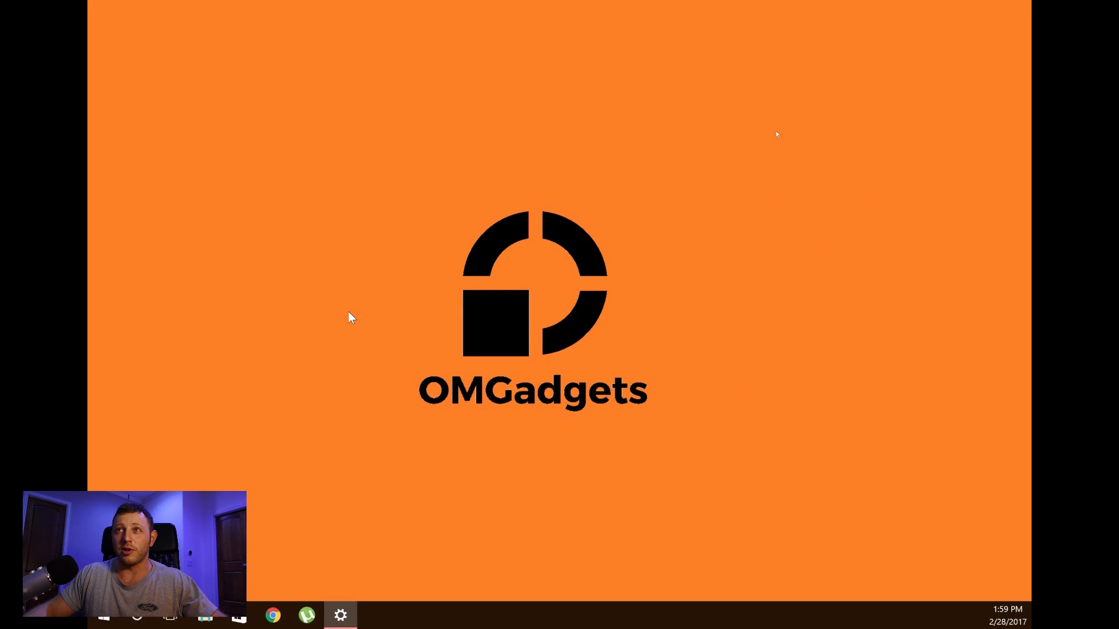
{"action": "mouse_move", "coordinate": [776, 305]}
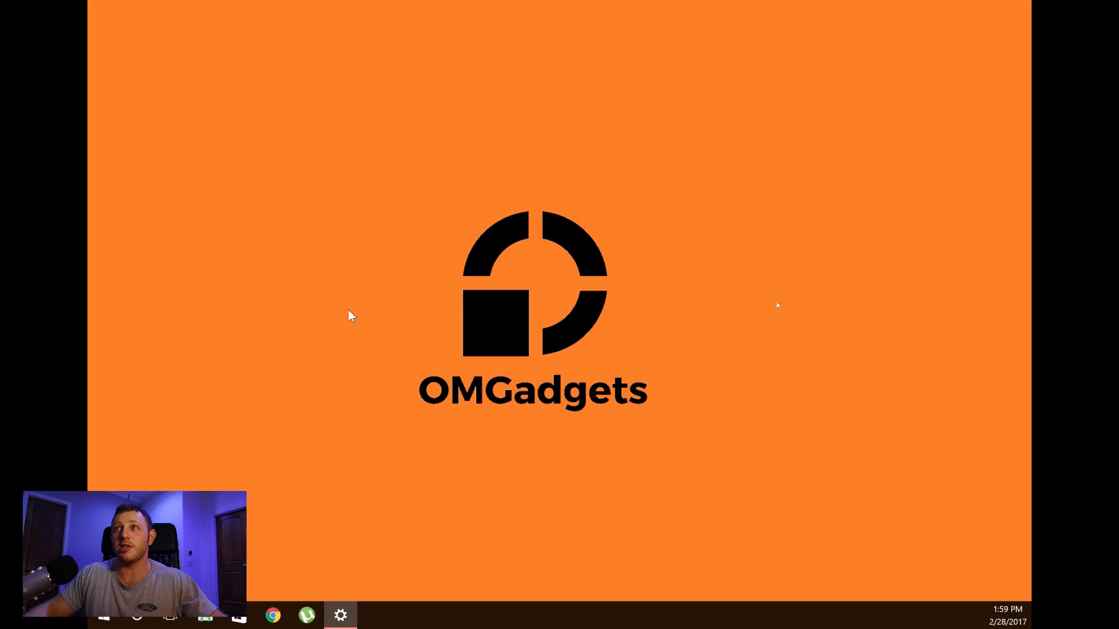
{"action": "mouse_move", "coordinate": [630, 172]}
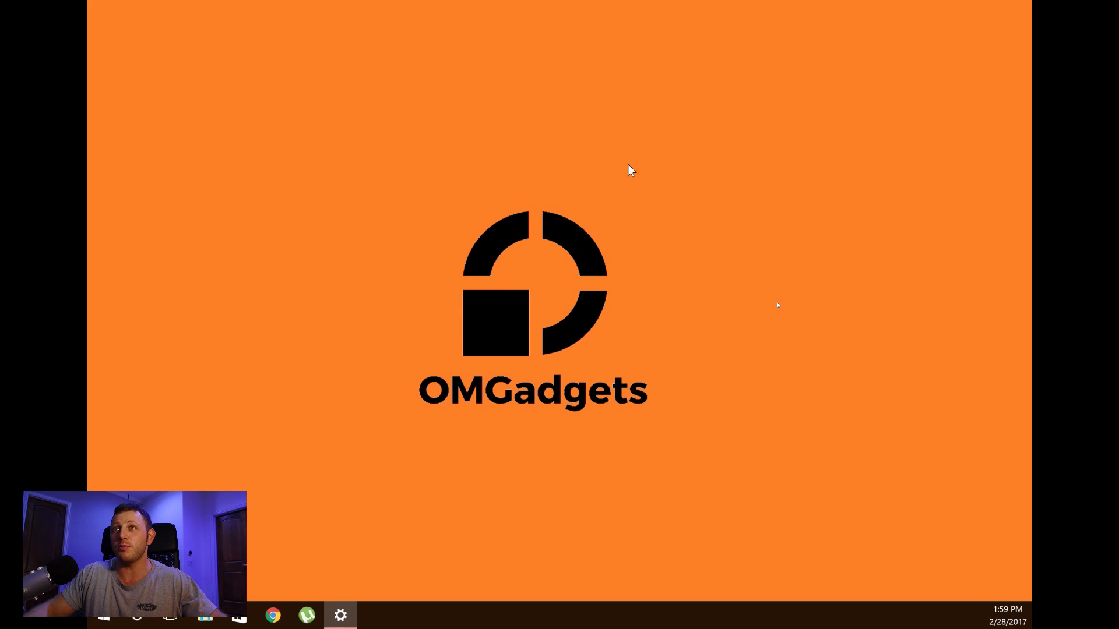
{"action": "mouse_move", "coordinate": [636, 165]}
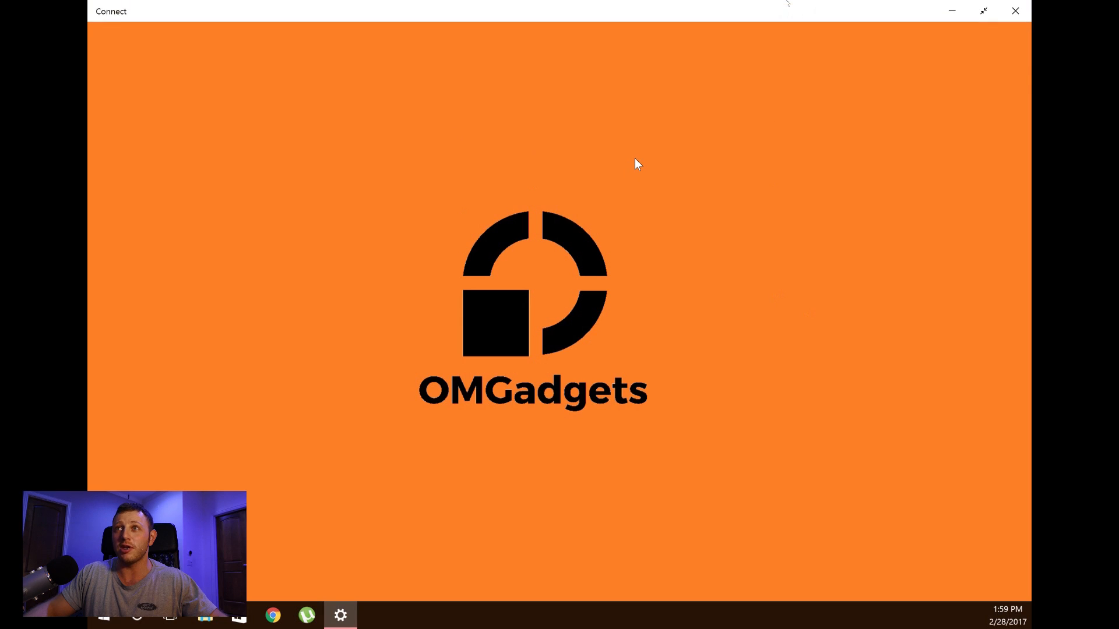
- Take the Connect projection out of full screen into a maximized window
{"action": "left_click", "coordinate": [982, 11]}
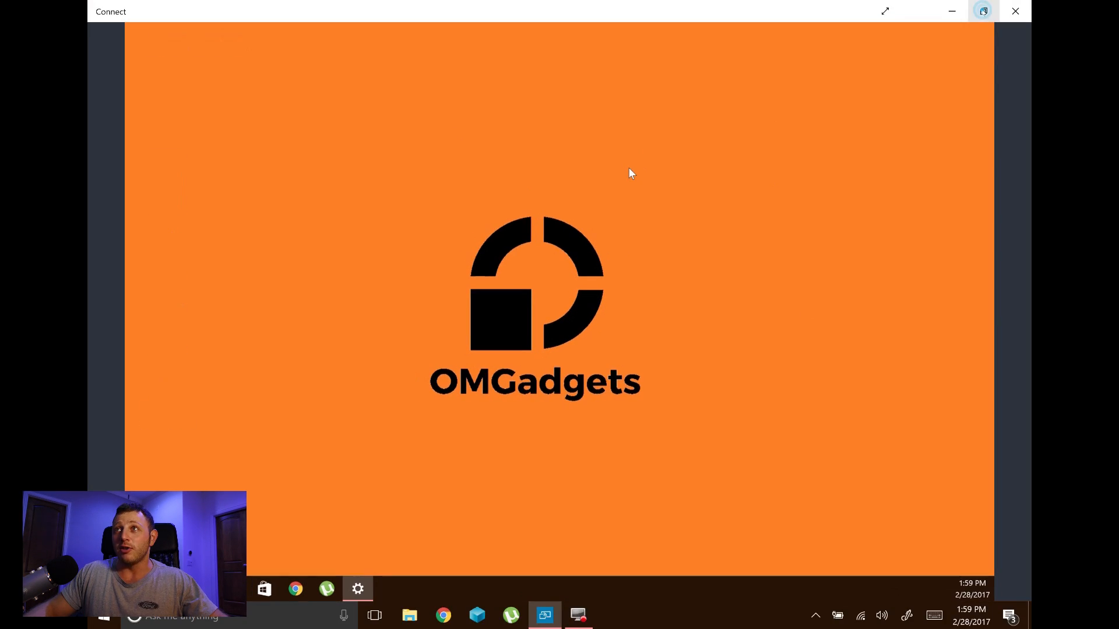
{"action": "left_click", "coordinate": [982, 11]}
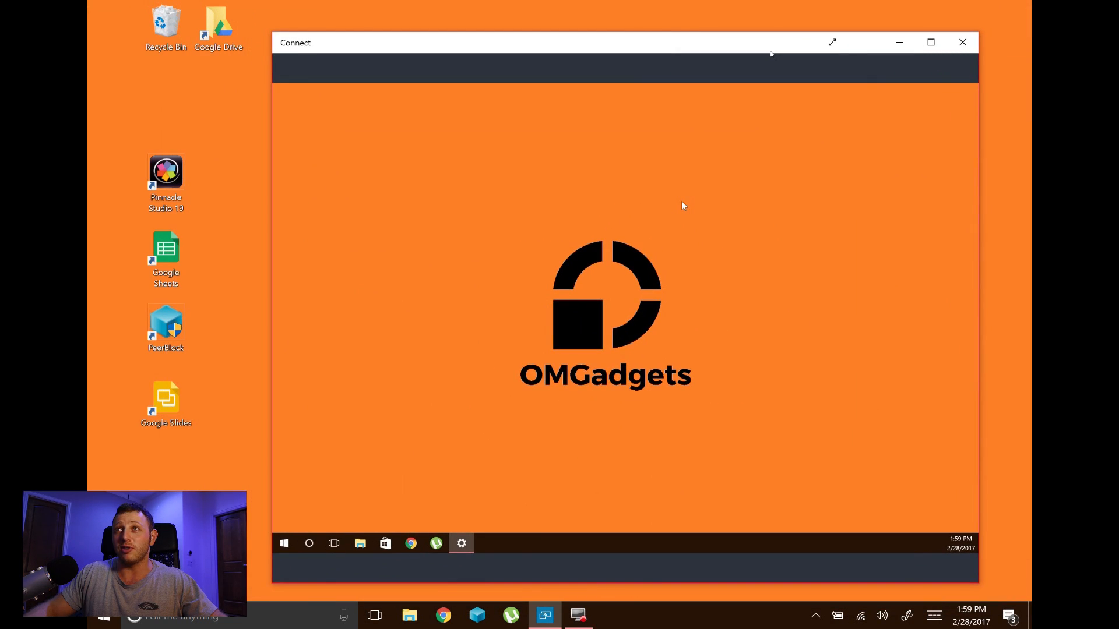
{"action": "mouse_move", "coordinate": [935, 60]}
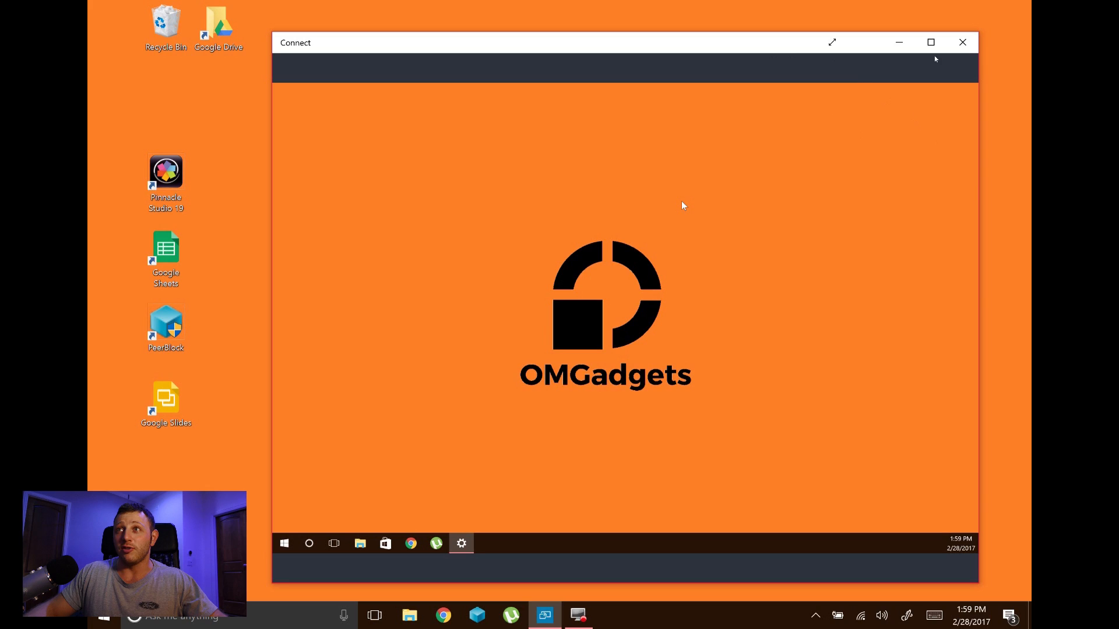
{"action": "mouse_move", "coordinate": [930, 42]}
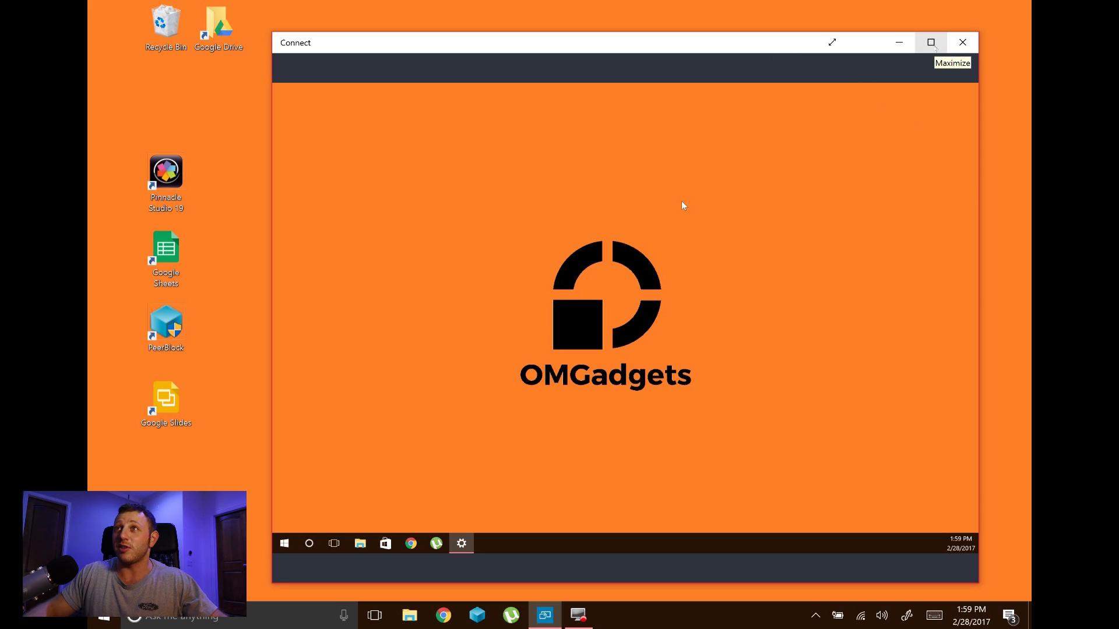
{"action": "left_click", "coordinate": [930, 42]}
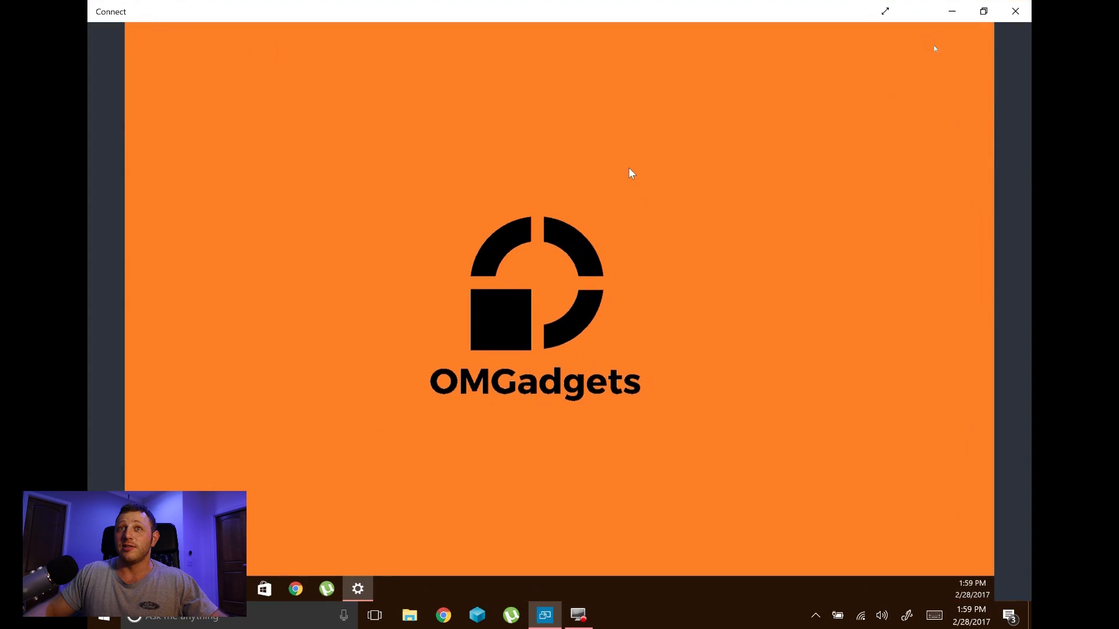